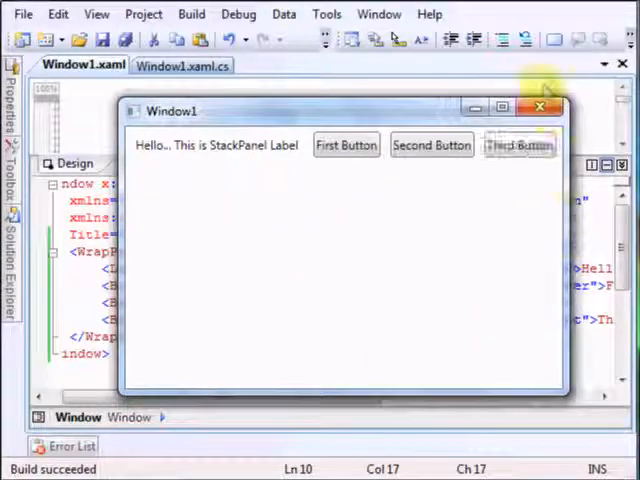
# Close the running StackPanel demo window to return to the XAML editor
pyautogui.click(540, 108)
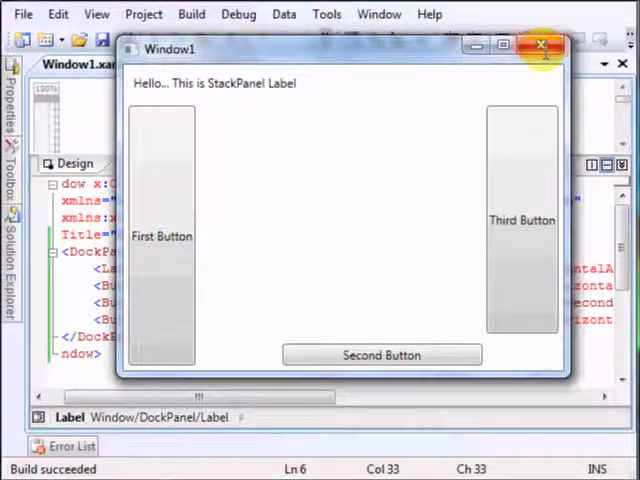
# Close the running DockPanel window and replace it with a Grid with ShowGridLines="True" and row/column definitions
pyautogui.click(544, 48)
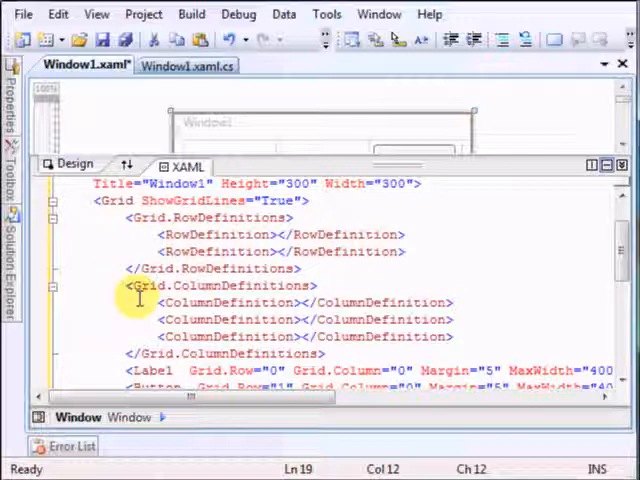
pyautogui.moveTo(300, 302)
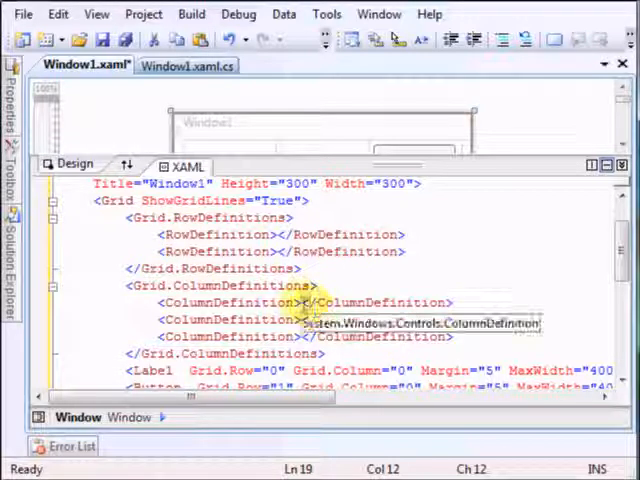
pyautogui.scroll(-3)
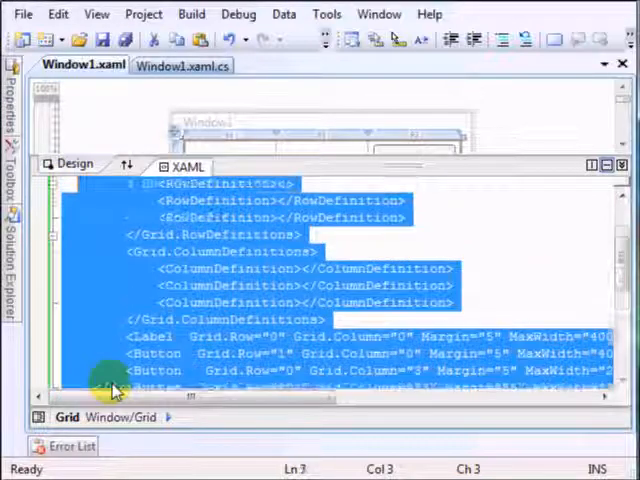
# Delete the grid markup and paste a DockPanel with a top-docked TextBox above bottom-docked Save and Cancel buttons
pyautogui.press('Delete')
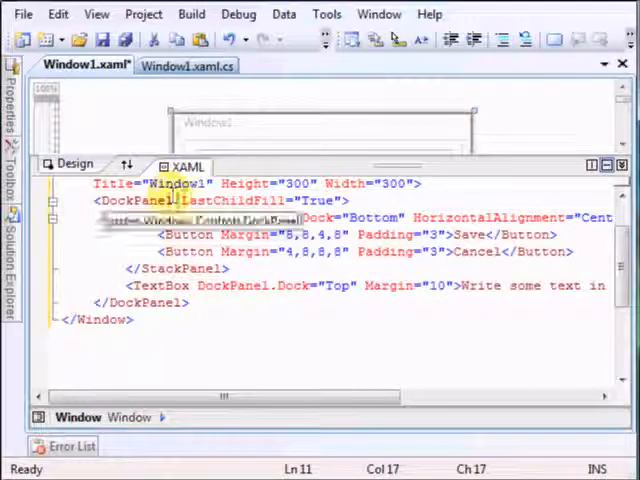
pyautogui.moveTo(250, 200)
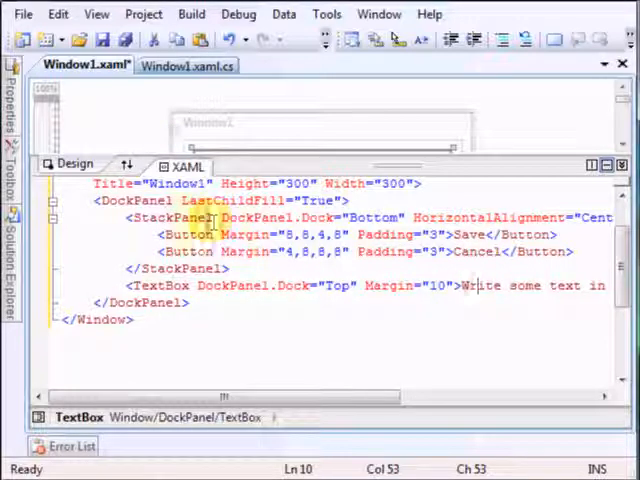
pyautogui.doubleClick(270, 218)
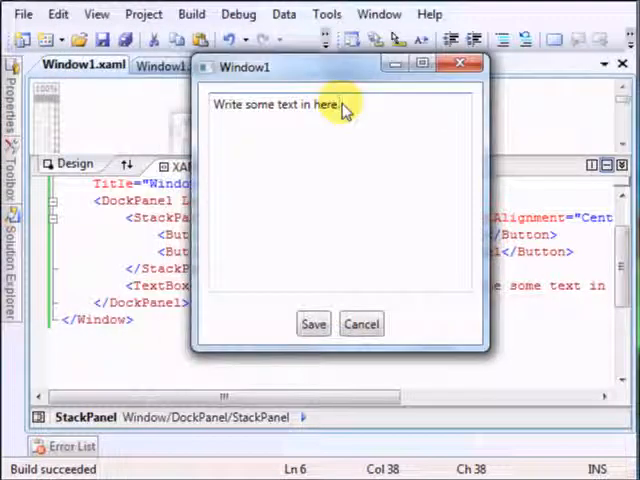
pyautogui.write('cvcxvx')
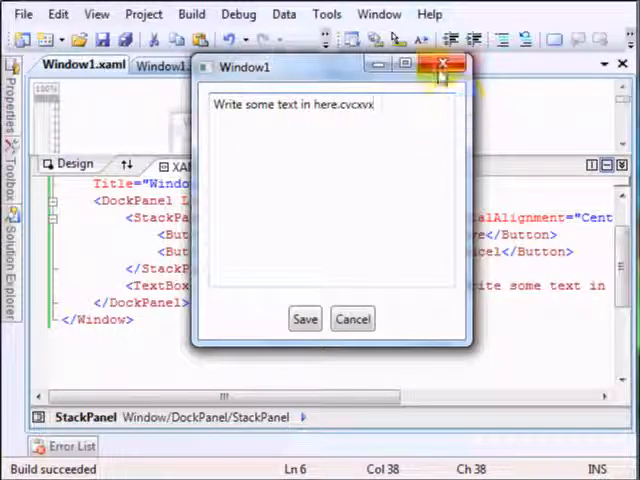
pyautogui.click(444, 64)
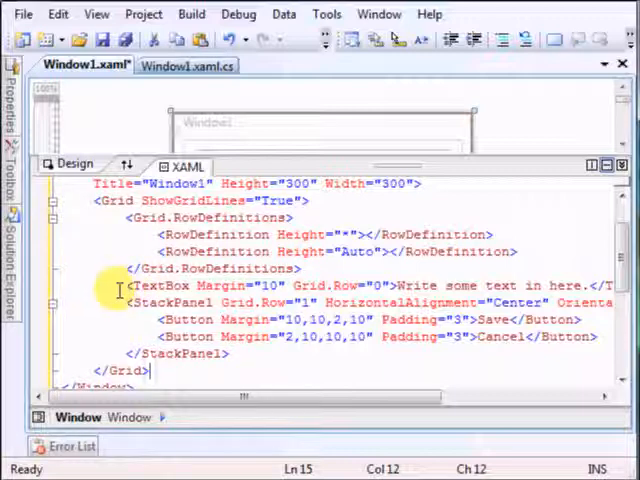
# Rebuild on a Grid with rows Height="*" and "Auto", TextBox in Grid.Row="0" and button StackPanel in Grid.Row="1"
pyautogui.click(130, 290)
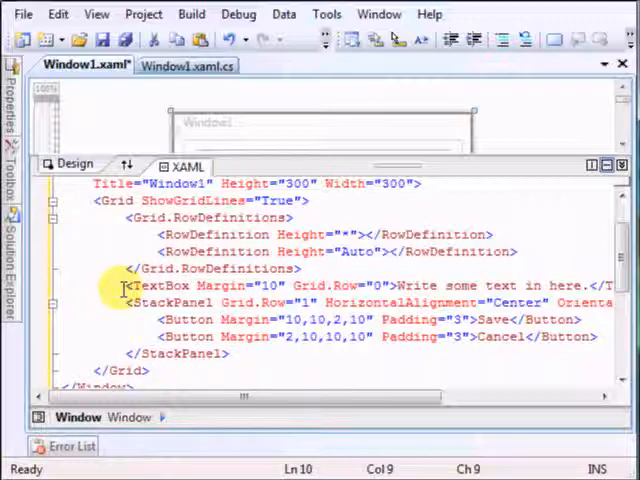